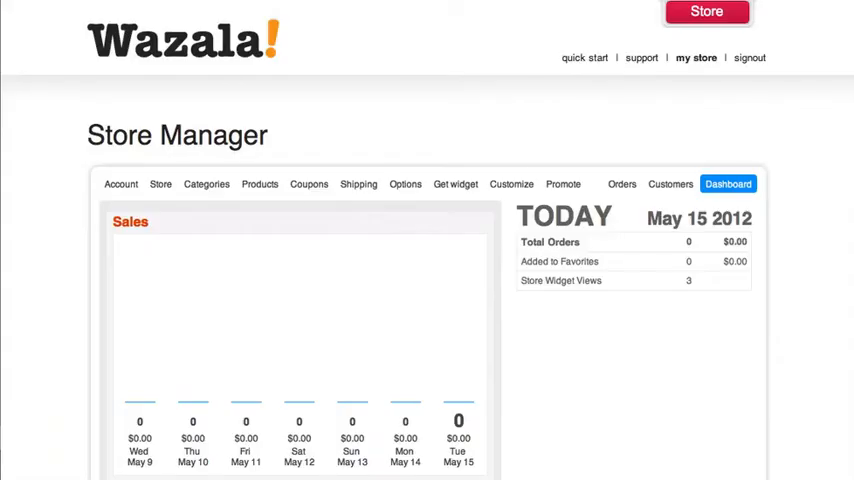
{"action": "mouse_move", "coordinate": [656, 48]}
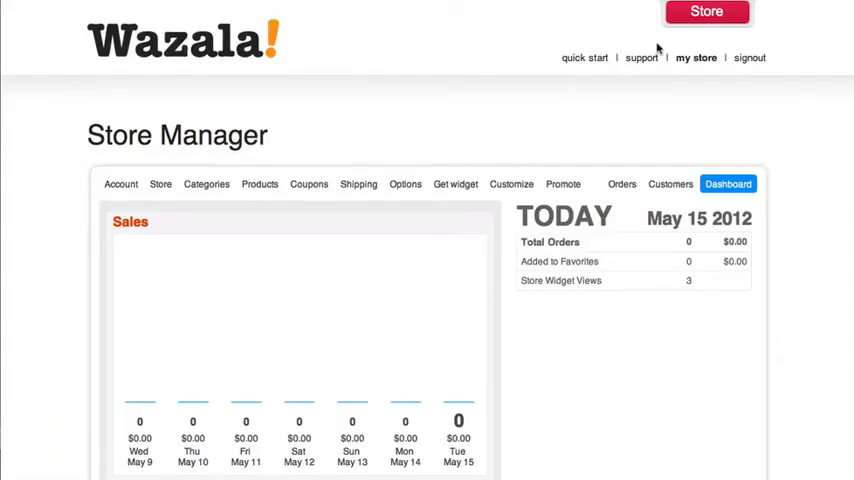
- Show the Products list with the five active Breezi products at $1.00 each
{"action": "left_click", "coordinate": [708, 12]}
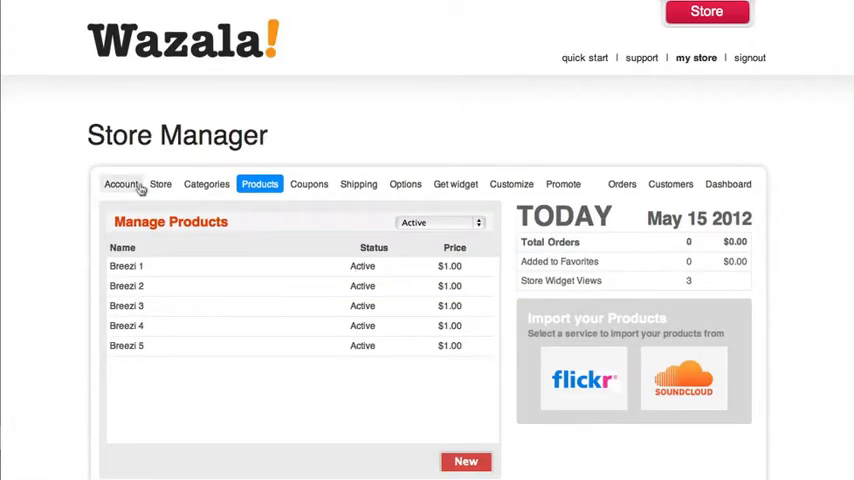
{"action": "mouse_move", "coordinate": [456, 184]}
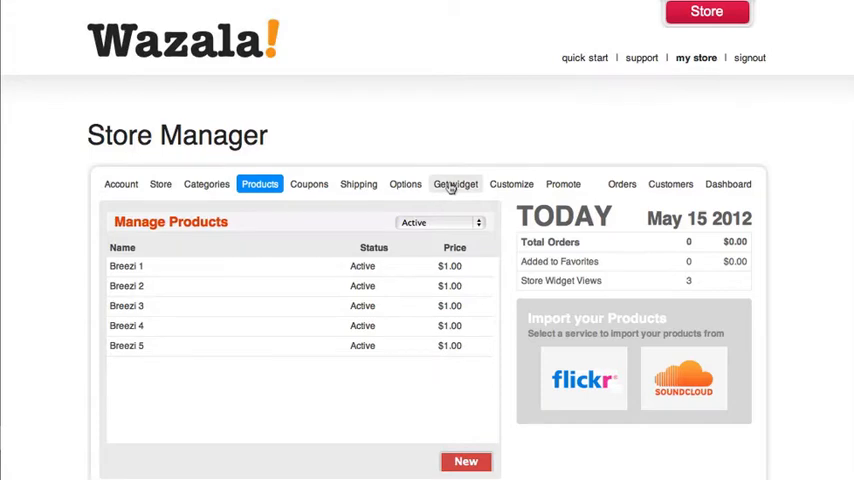
- Configure an Overlay widget on the Right with custom label 'BUY NOW!' and a Floating touch button
{"action": "left_click", "coordinate": [456, 184]}
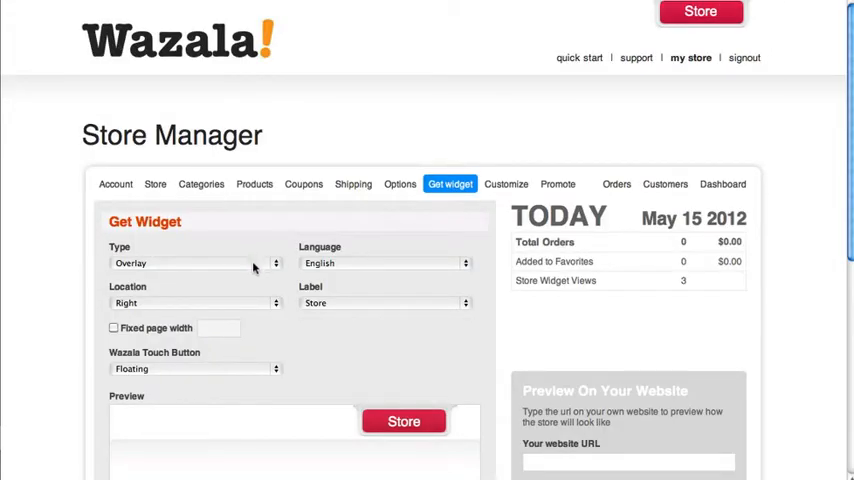
{"action": "left_click", "coordinate": [196, 264]}
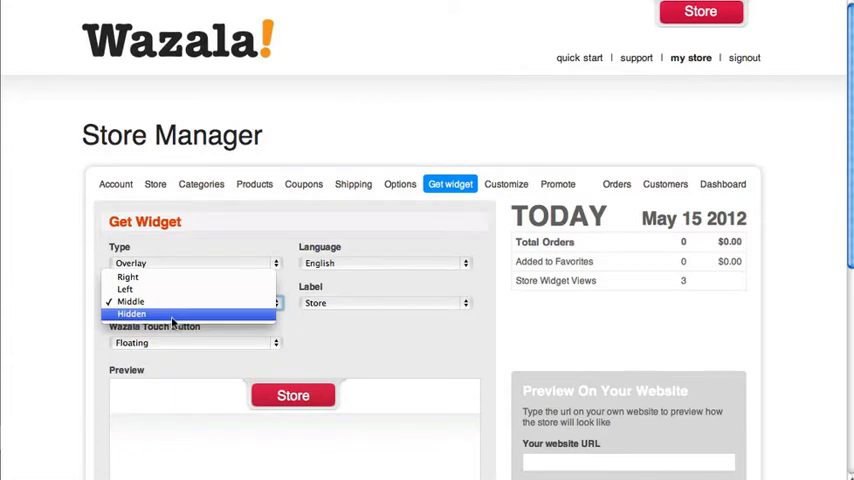
{"action": "mouse_move", "coordinate": [128, 276]}
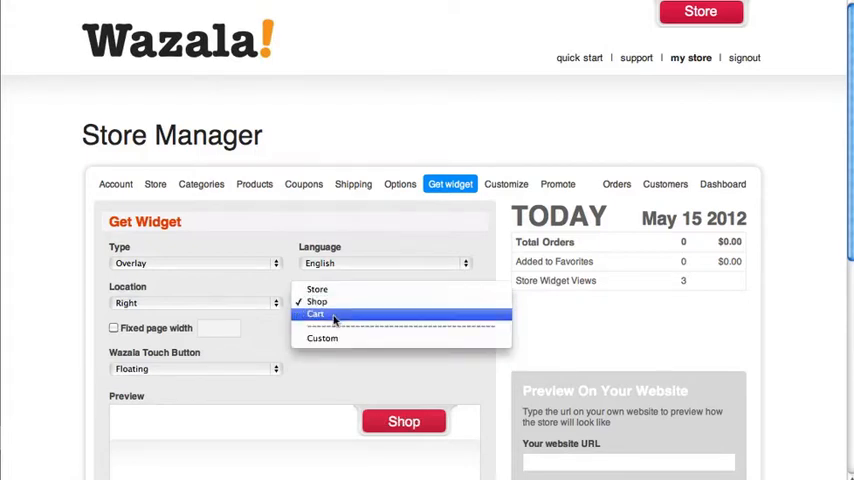
{"action": "type", "text": "BUY"}
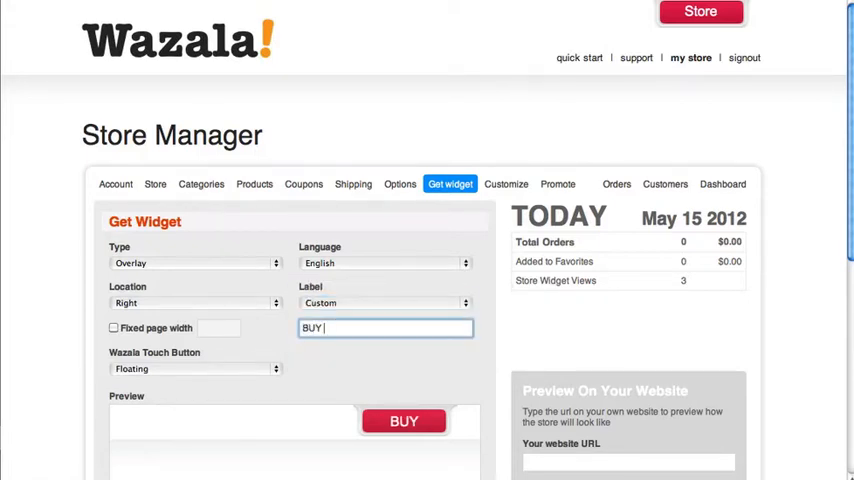
{"action": "type", "text": "NOW!"}
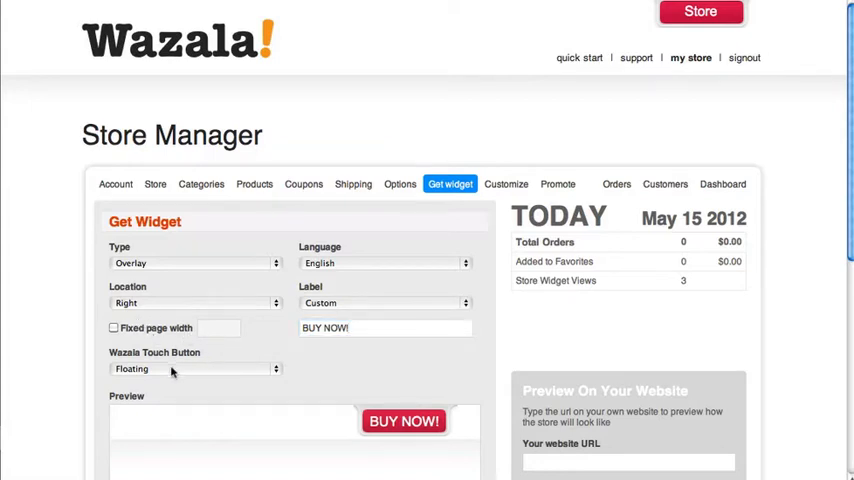
{"action": "left_click", "coordinate": [190, 368]}
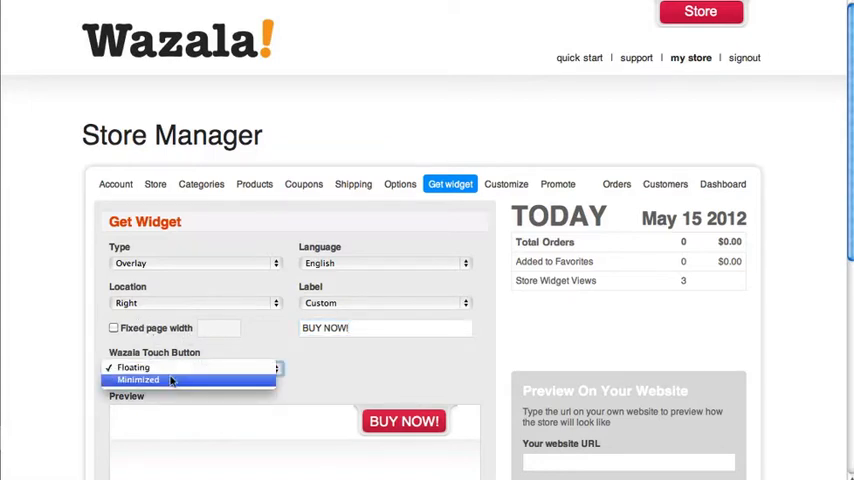
{"action": "left_click", "coordinate": [132, 368]}
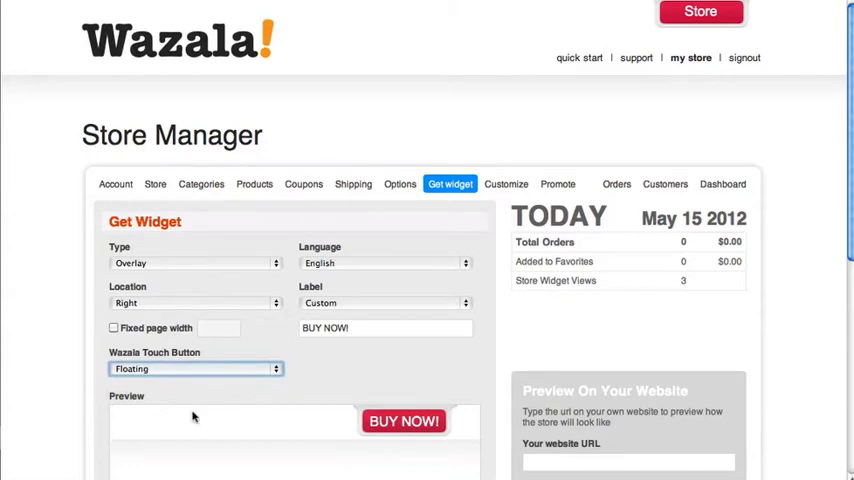
{"action": "scroll", "scroll_direction": "down", "scroll_amount": 3}
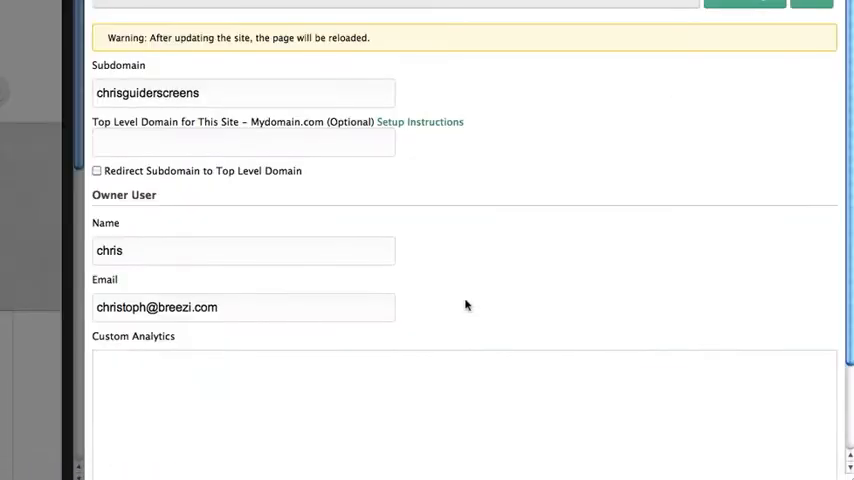
{"action": "mouse_move", "coordinate": [152, 236]}
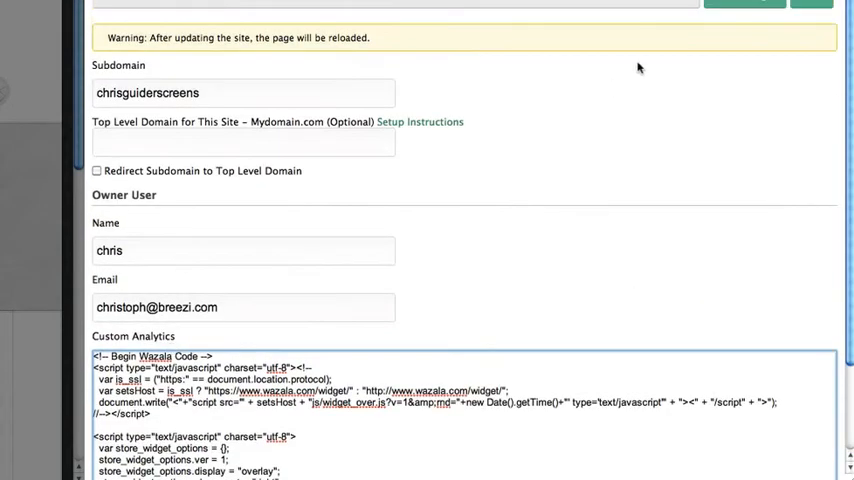
- Save the Breezi site settings with the Wazala code in Custom Analytics
{"action": "left_click", "coordinate": [744, 4]}
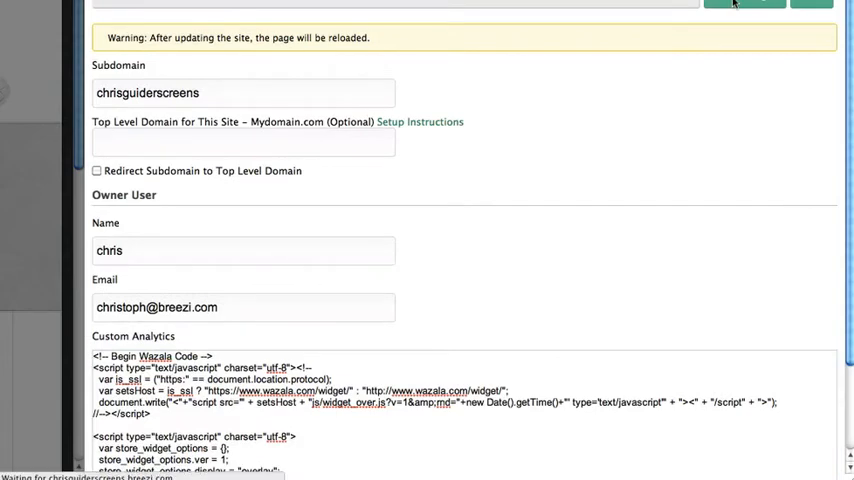
{"action": "left_click", "coordinate": [744, 4]}
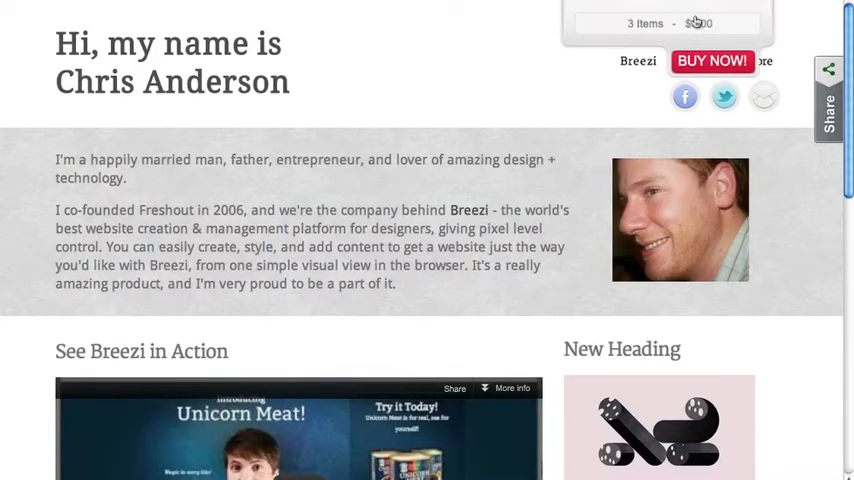
- Launch the BUY NOW! overlay on the live site showing the five $1.00 products
{"action": "left_click", "coordinate": [712, 60]}
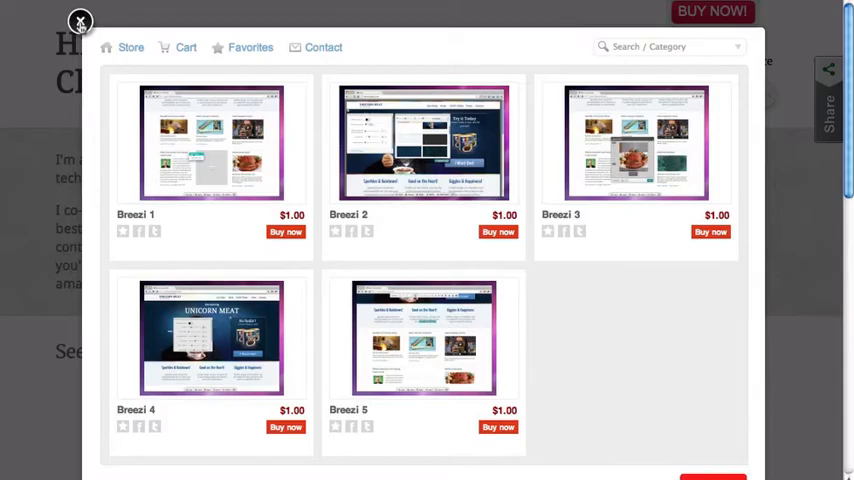
{"action": "left_click", "coordinate": [80, 20]}
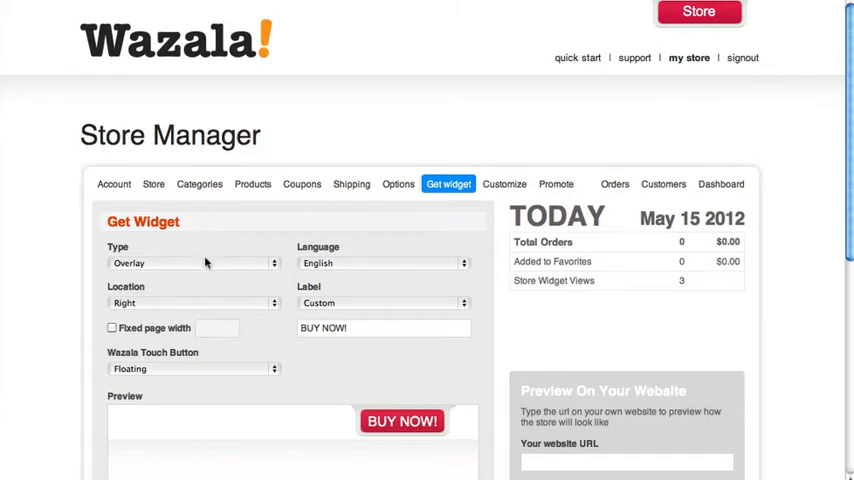
- Change the widget Type to Embed to reveal its Script Code
{"action": "left_click", "coordinate": [192, 262]}
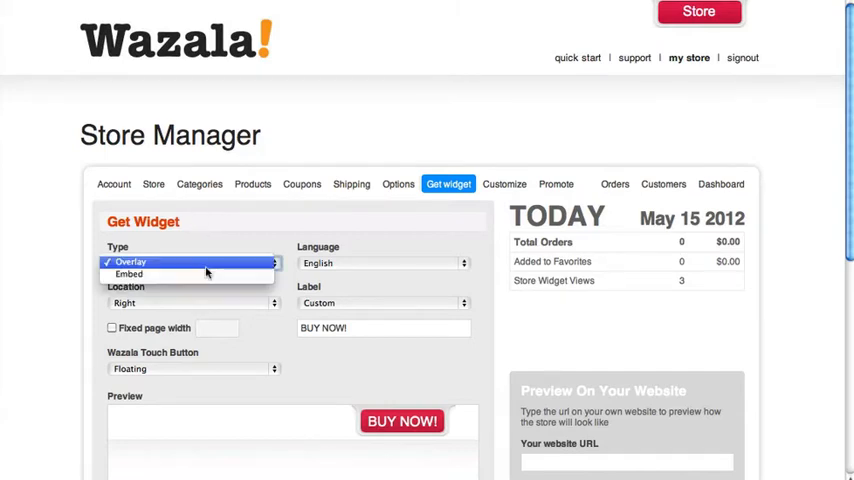
{"action": "left_click", "coordinate": [128, 274]}
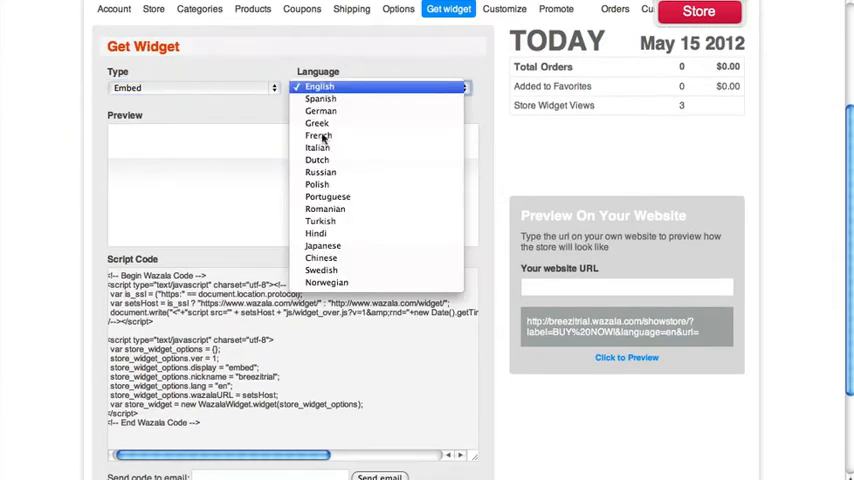
{"action": "scroll", "scroll_direction": "down", "scroll_amount": 3}
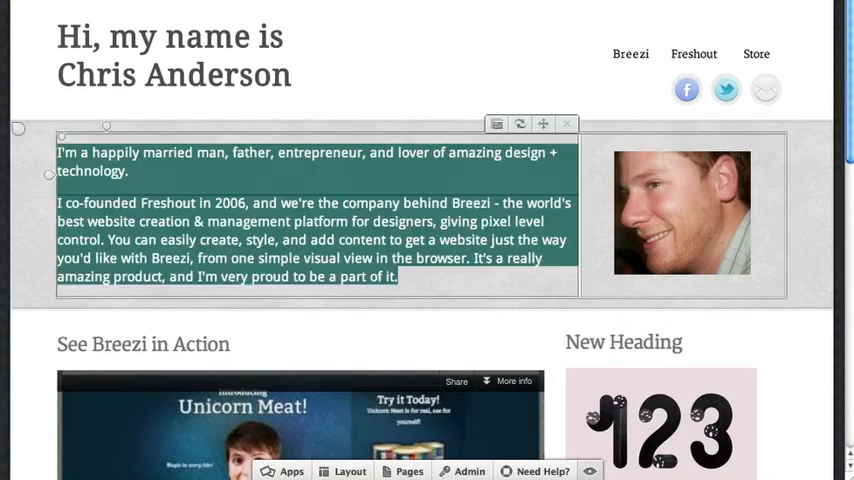
- Navigate to the Store page and add an Embed HTML app from Apps
{"action": "left_click", "coordinate": [408, 472]}
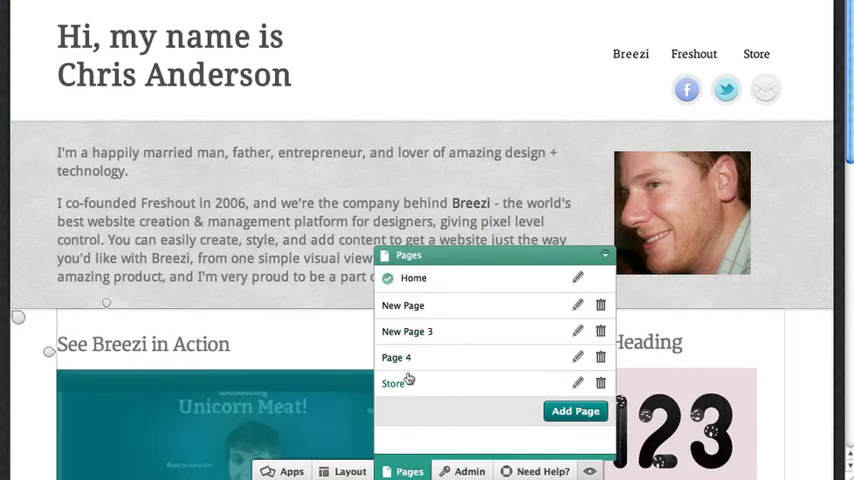
{"action": "left_click", "coordinate": [392, 384]}
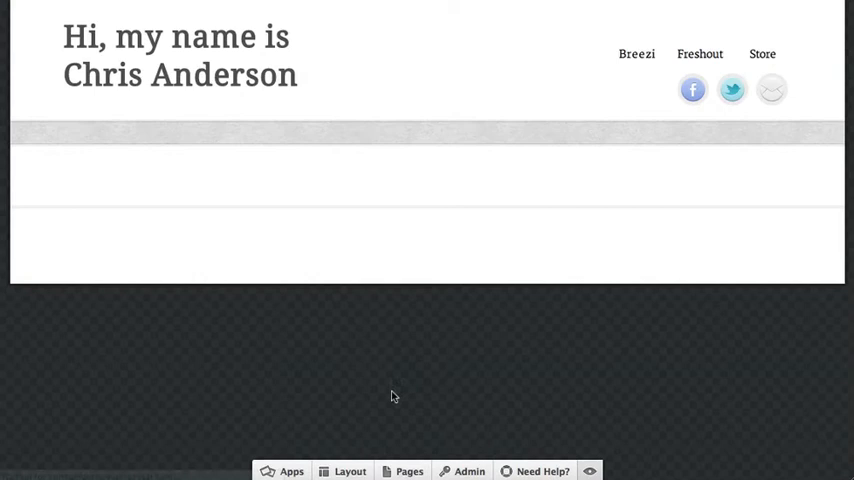
{"action": "left_click", "coordinate": [292, 472]}
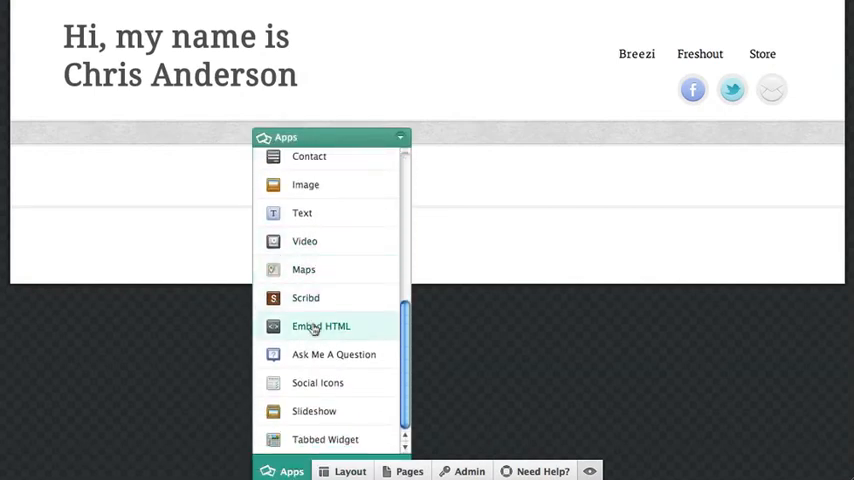
{"action": "left_click", "coordinate": [320, 326]}
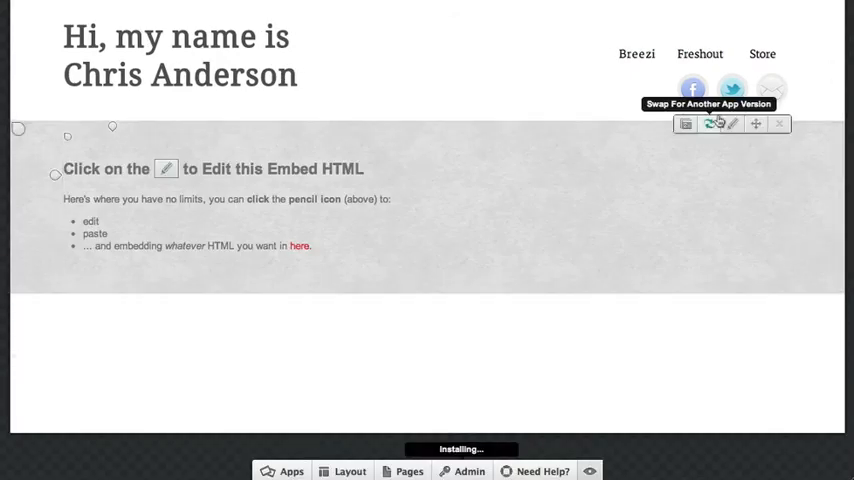
{"action": "mouse_move", "coordinate": [732, 122]}
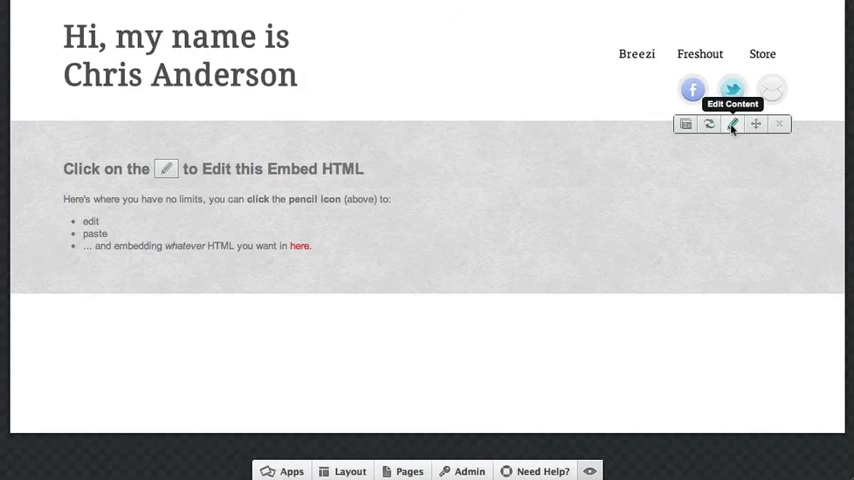
- Edit the Embed HTML content with the Wazala embed code and save it
{"action": "left_click", "coordinate": [732, 124]}
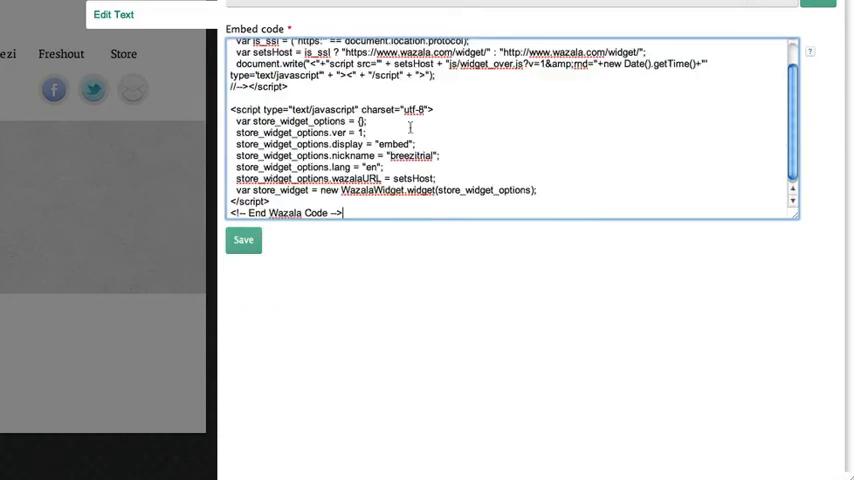
{"action": "left_click", "coordinate": [242, 240]}
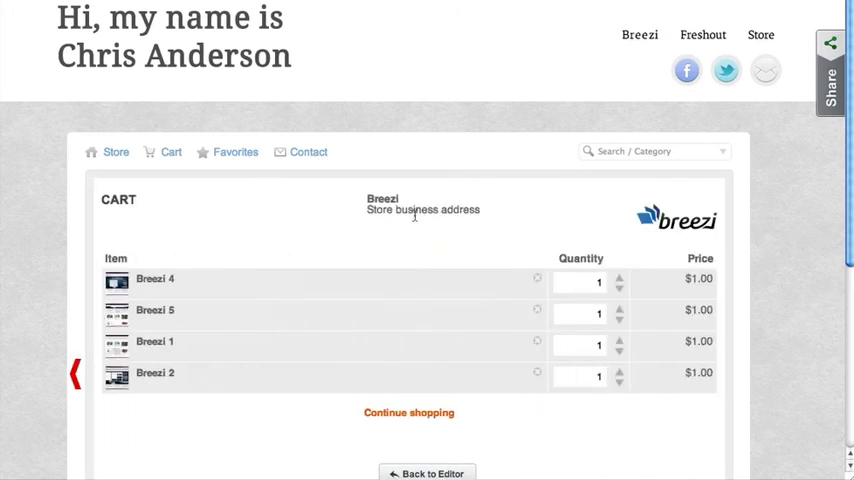
{"action": "scroll", "scroll_direction": "down", "scroll_amount": 3}
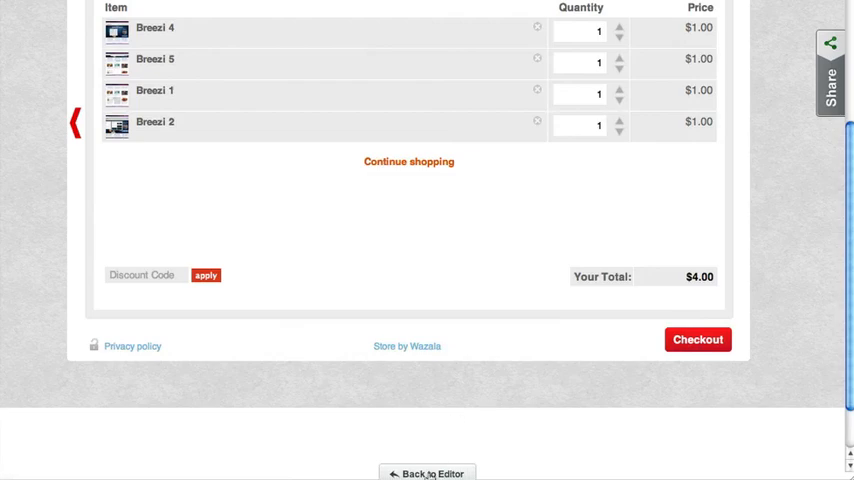
{"action": "scroll", "scroll_direction": "up", "scroll_amount": 3}
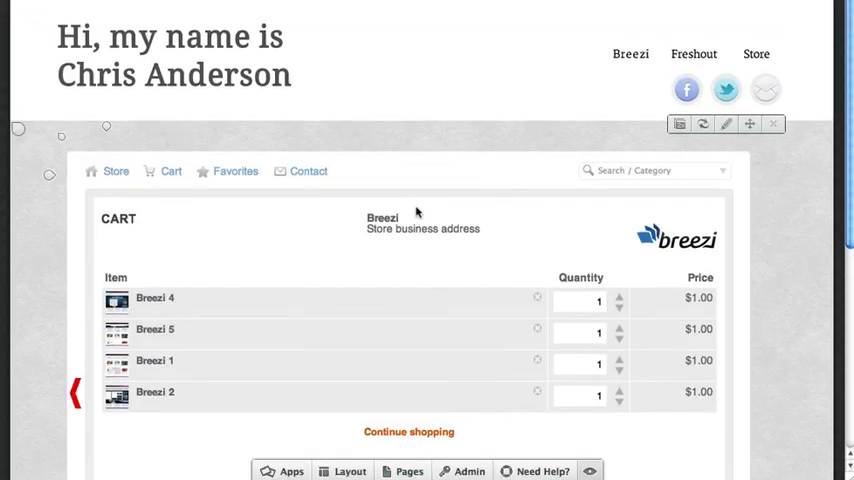